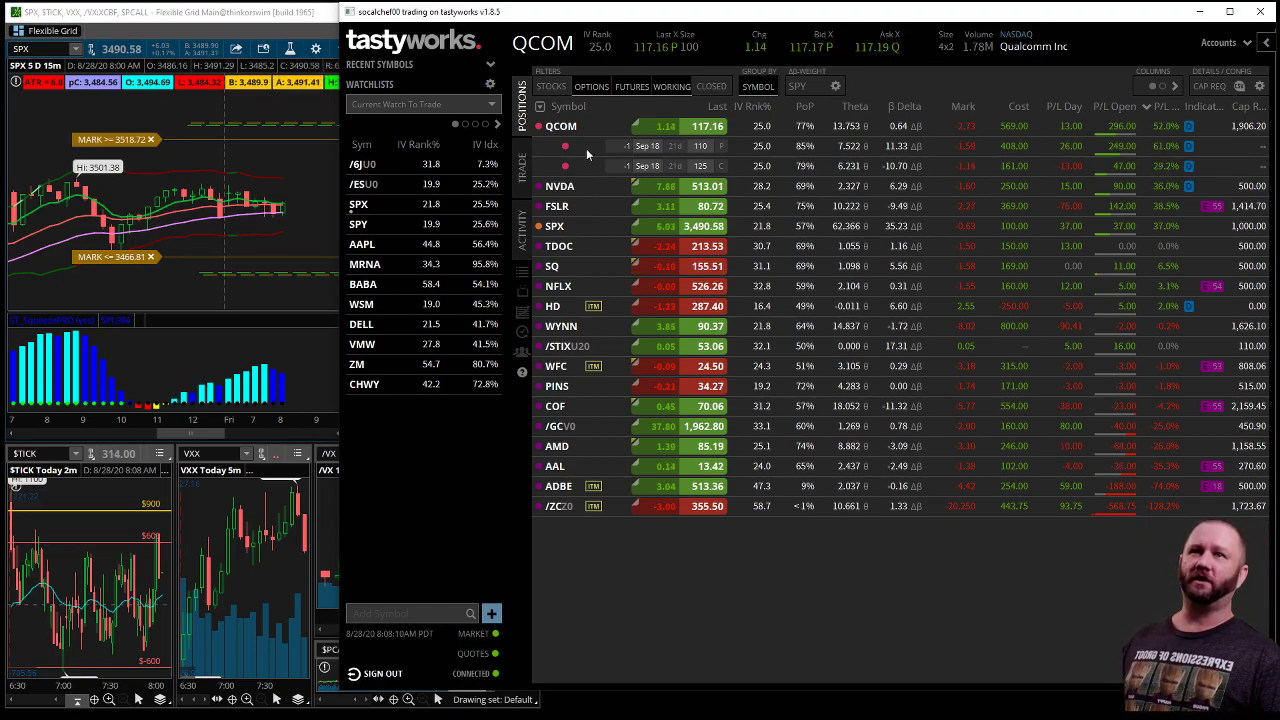
- Start a closing order for the QCOM Sep 18 strangle legs
left_click(520, 168)
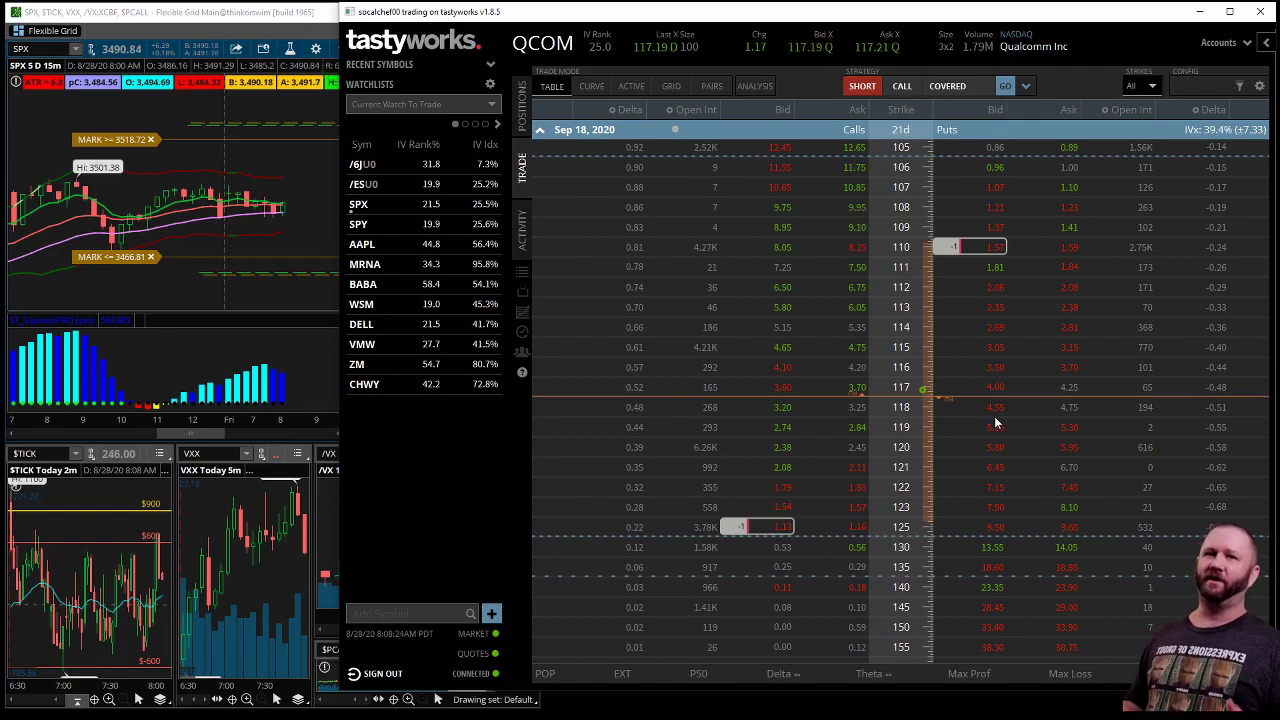
mouse_move(878, 302)
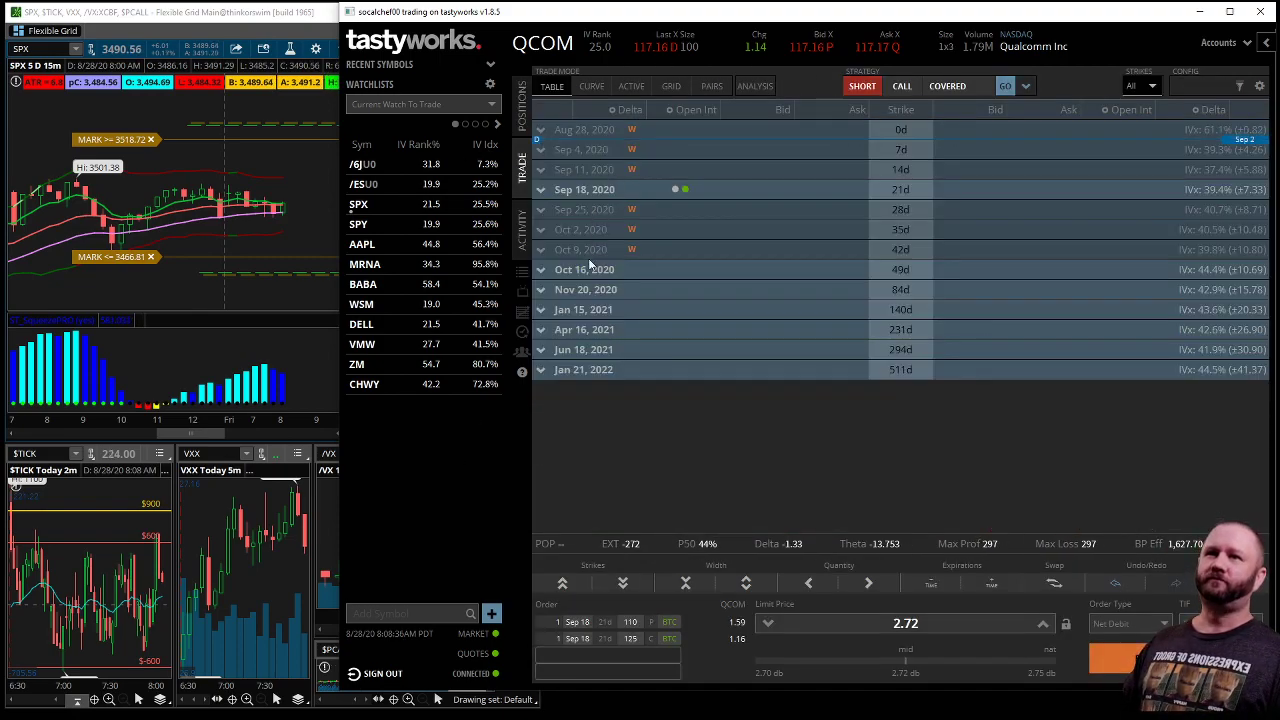
- Show QCOM's intraday price chart
left_click(584, 268)
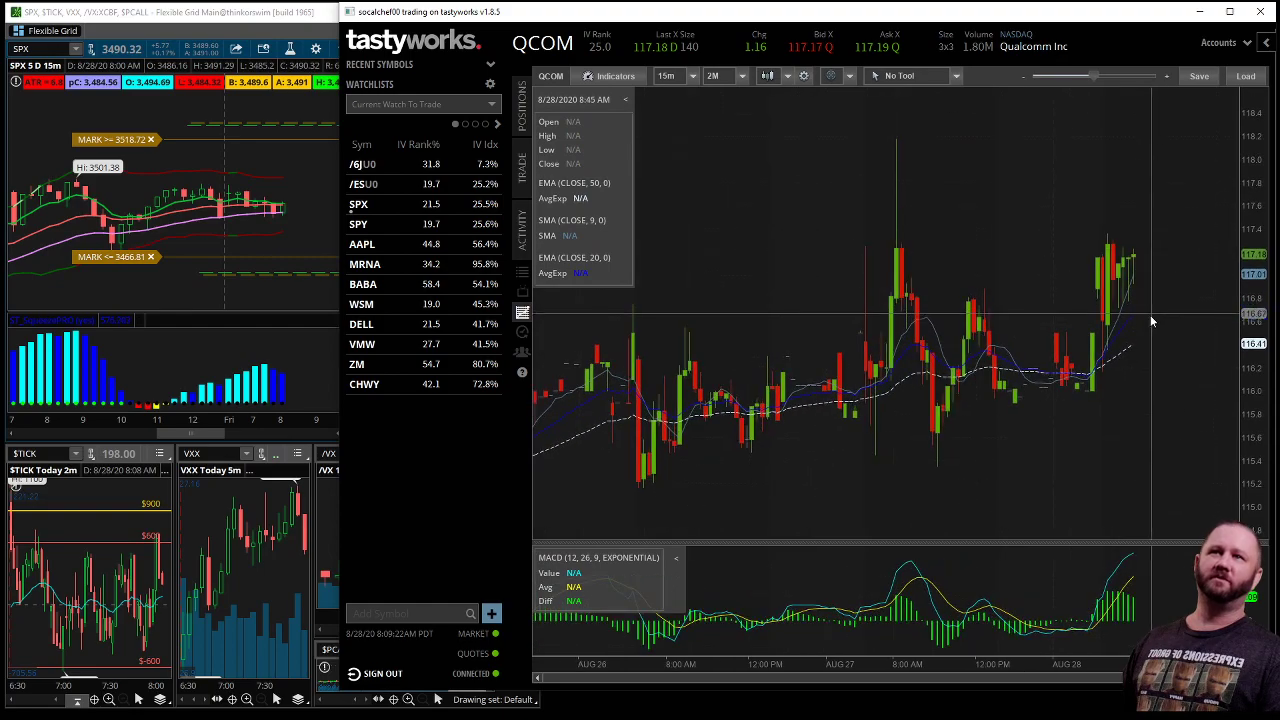
left_click(692, 76)
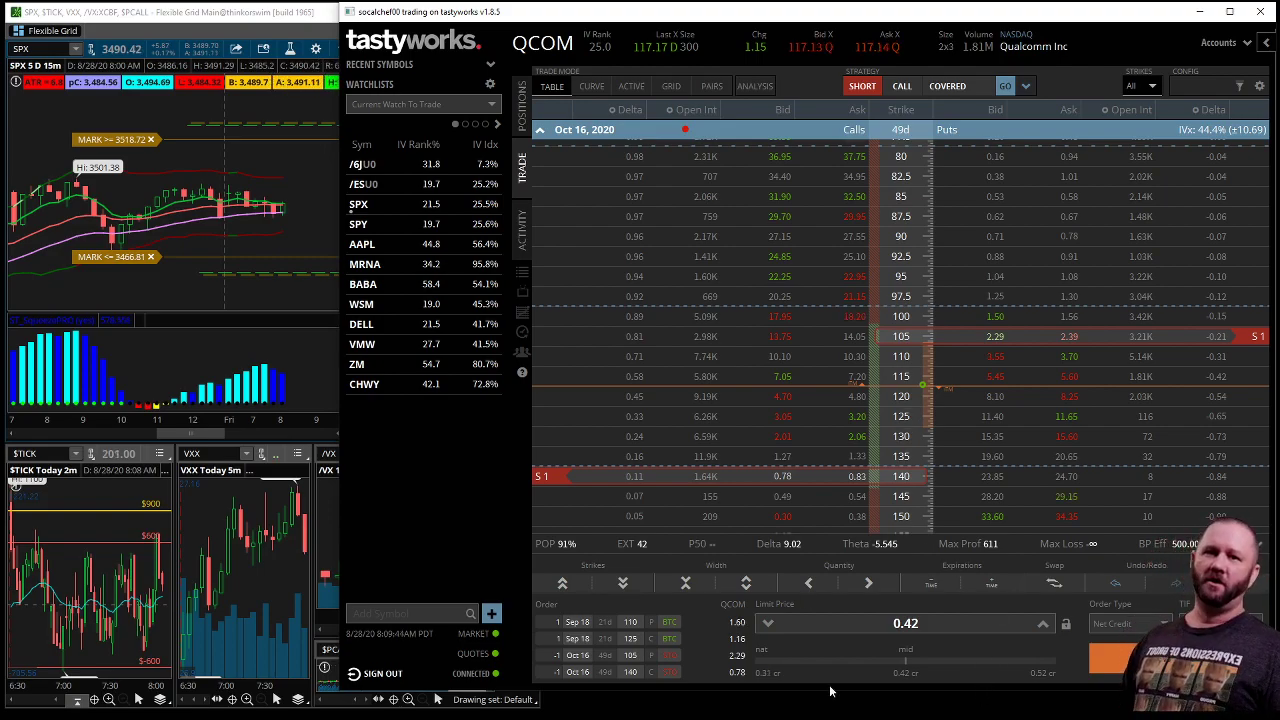
mouse_move(704, 366)
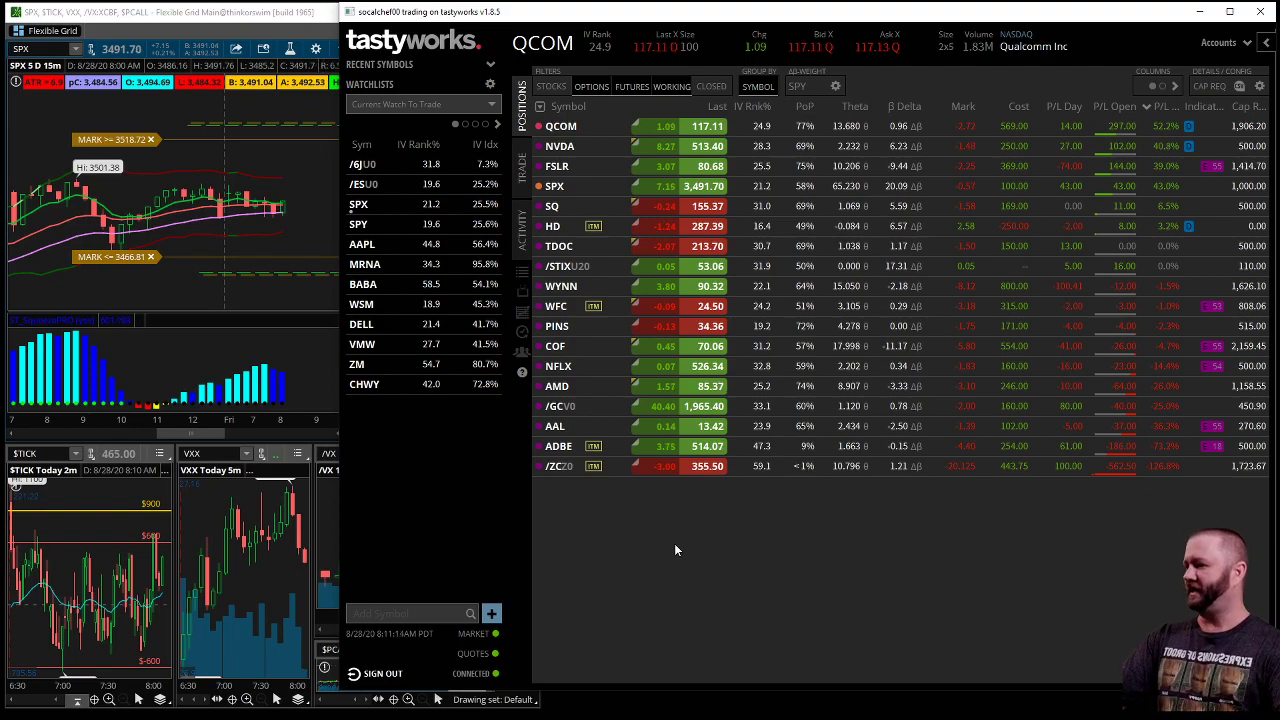
mouse_move(696, 564)
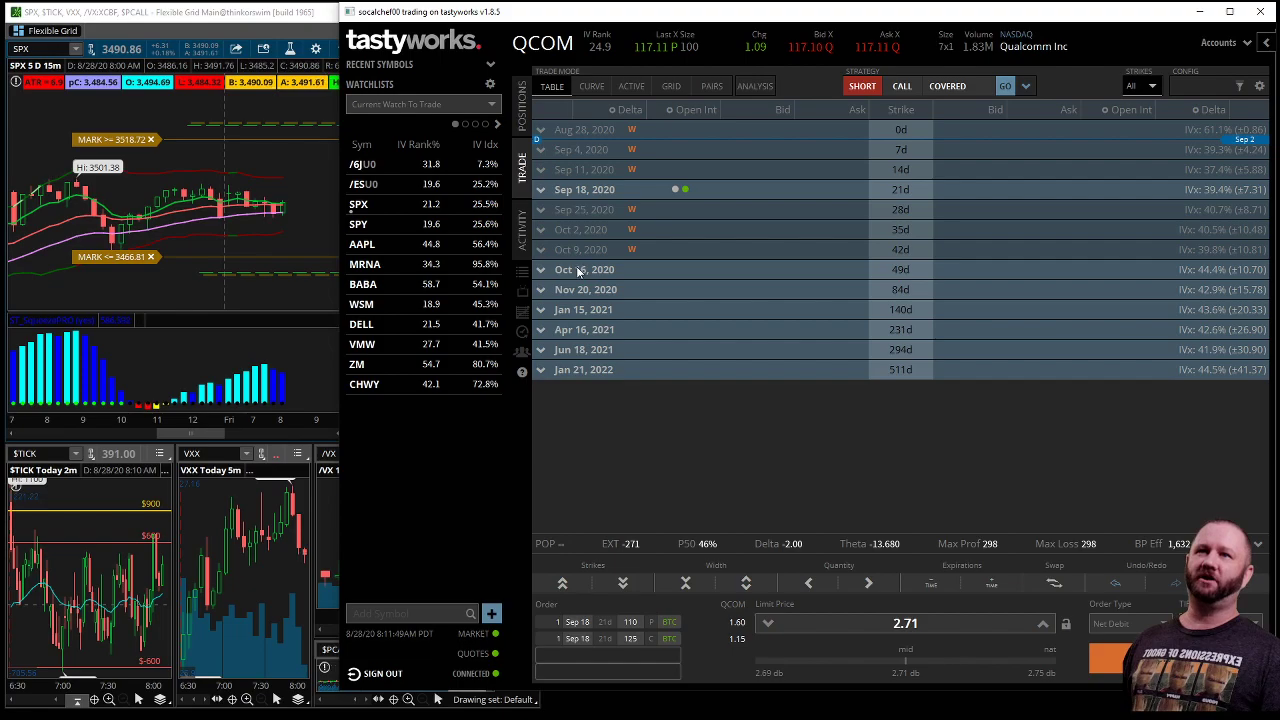
- Rebuild the roll of the Sep 18 strangle to the Oct 16 140 call / 95 put at a 0.65 limit
left_click(584, 268)
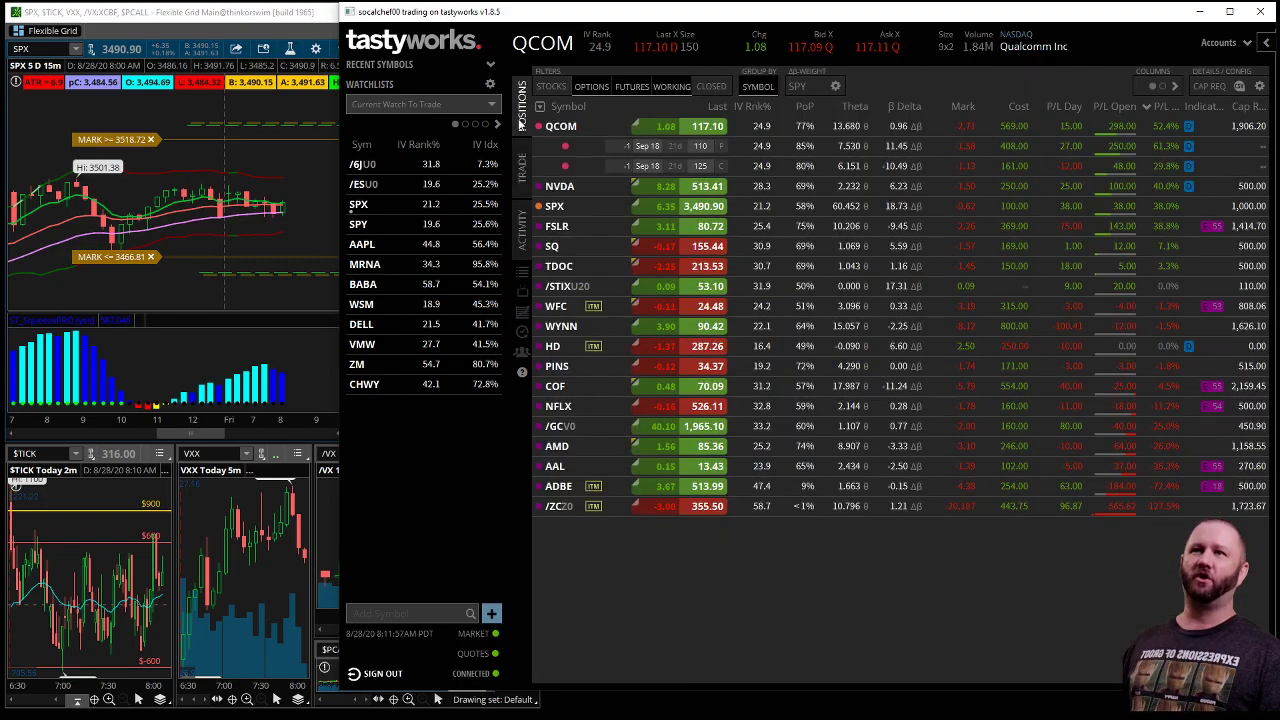
left_click(520, 170)
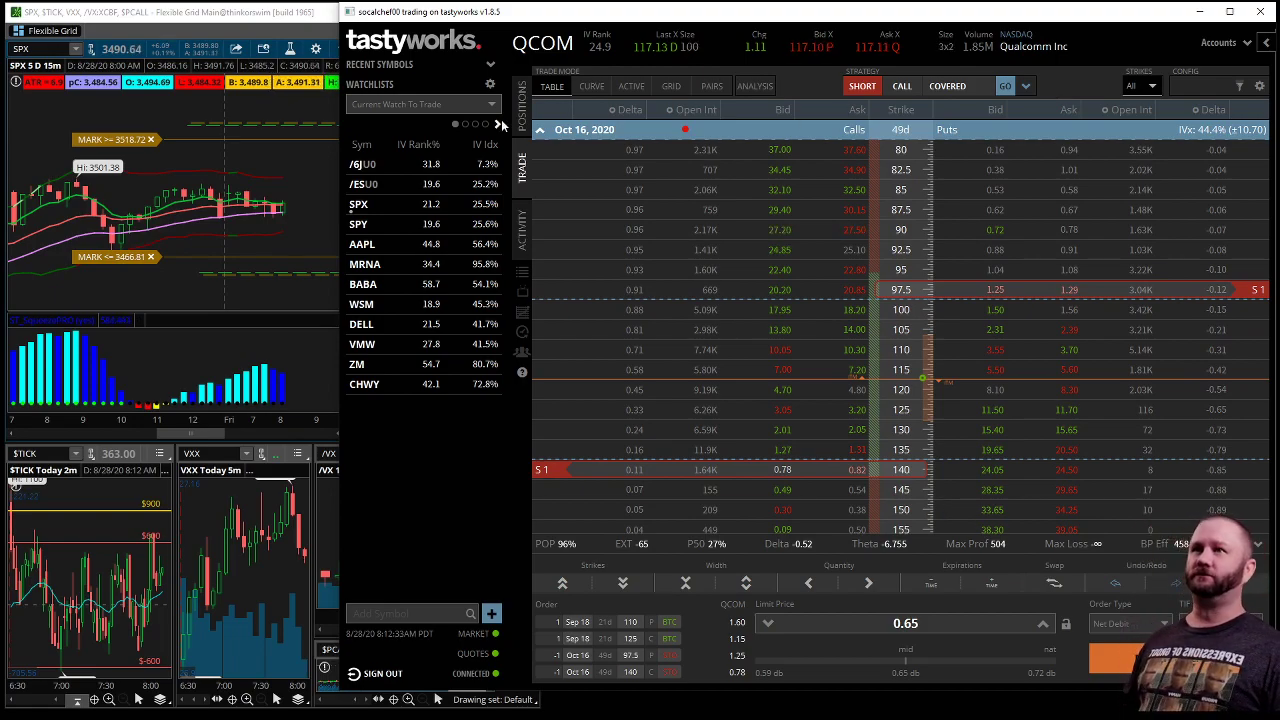
left_click(520, 100)
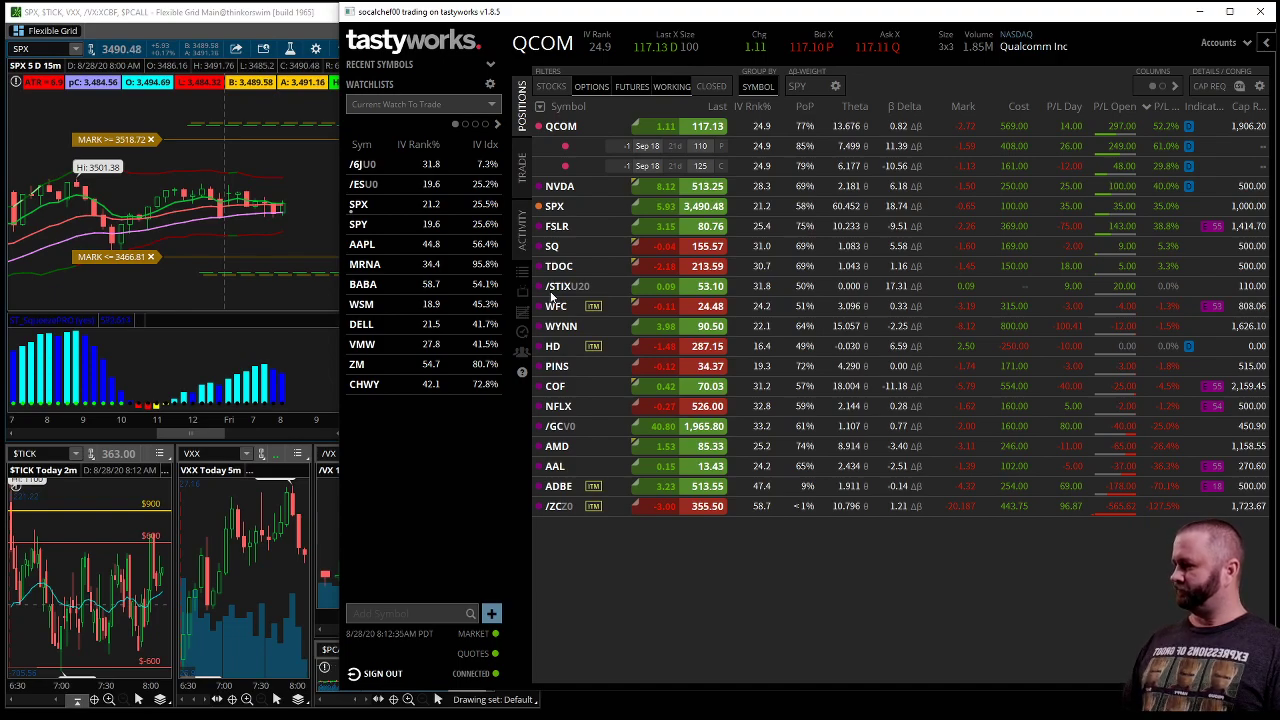